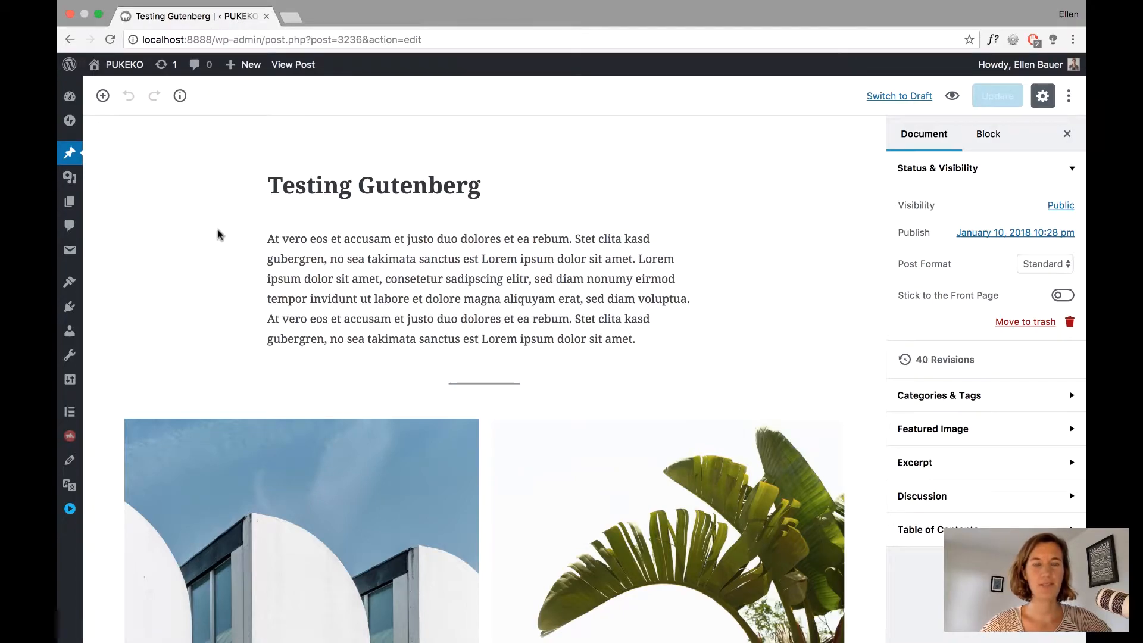
mouse_move(513, 365)
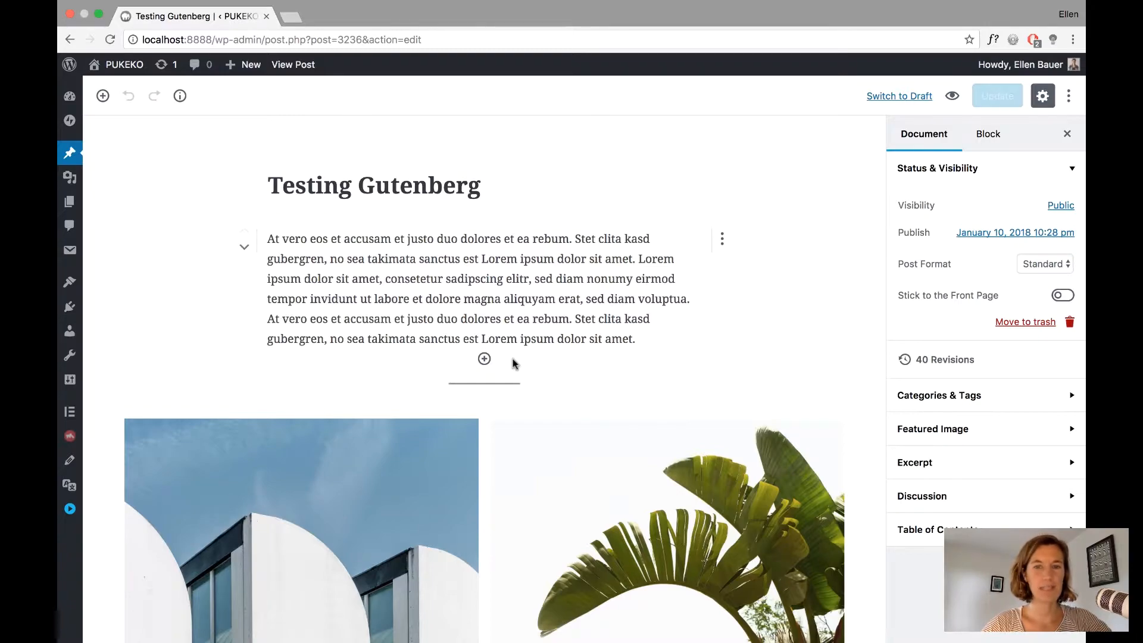
mouse_move(484, 359)
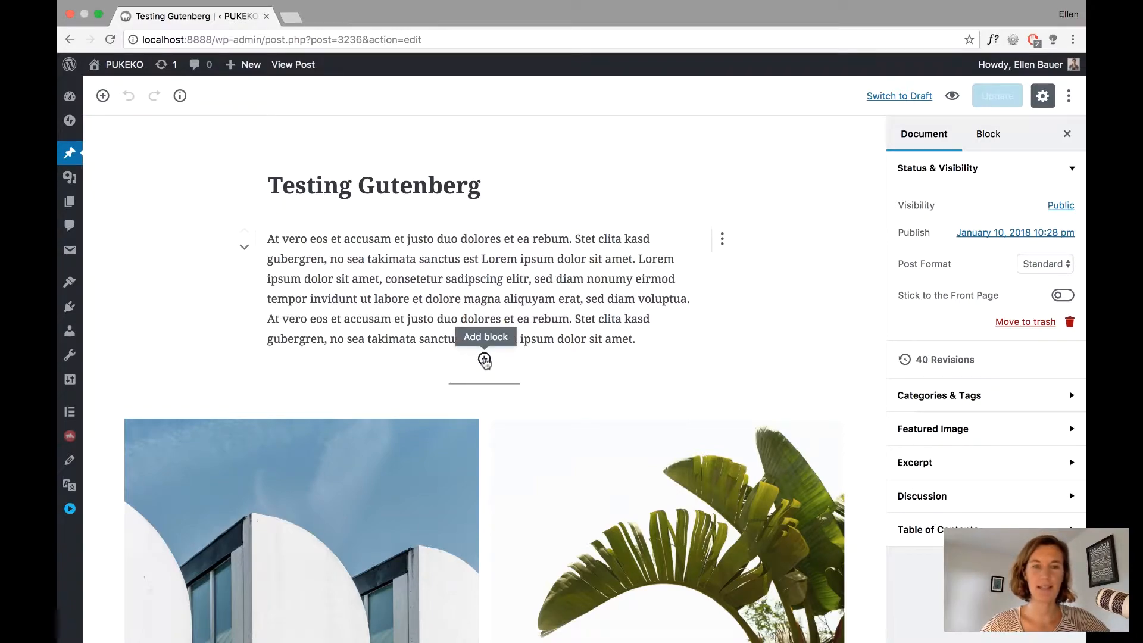
- Insert an image block after the intro paragraph and pick the sailboat photo from the Media Library
left_click(484, 360)
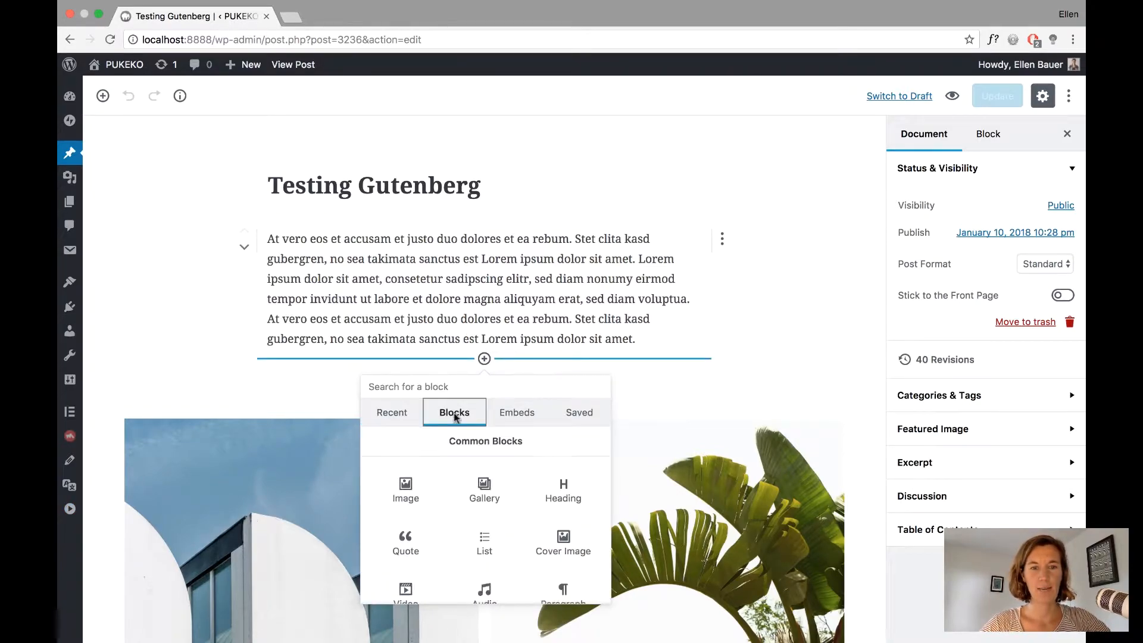
left_click(404, 488)
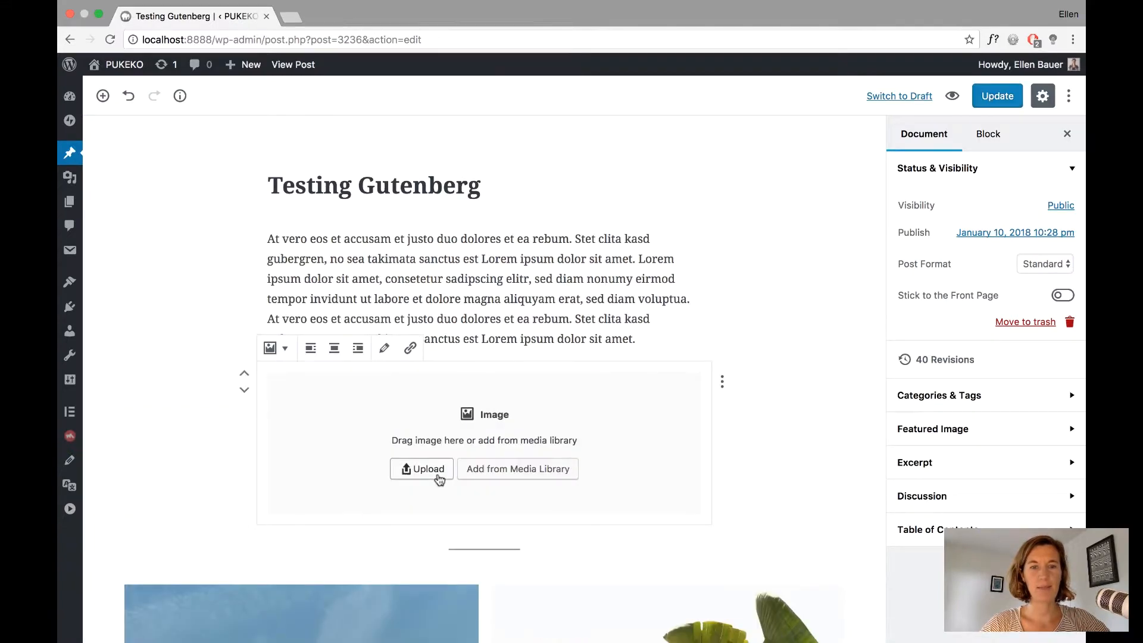
left_click(516, 469)
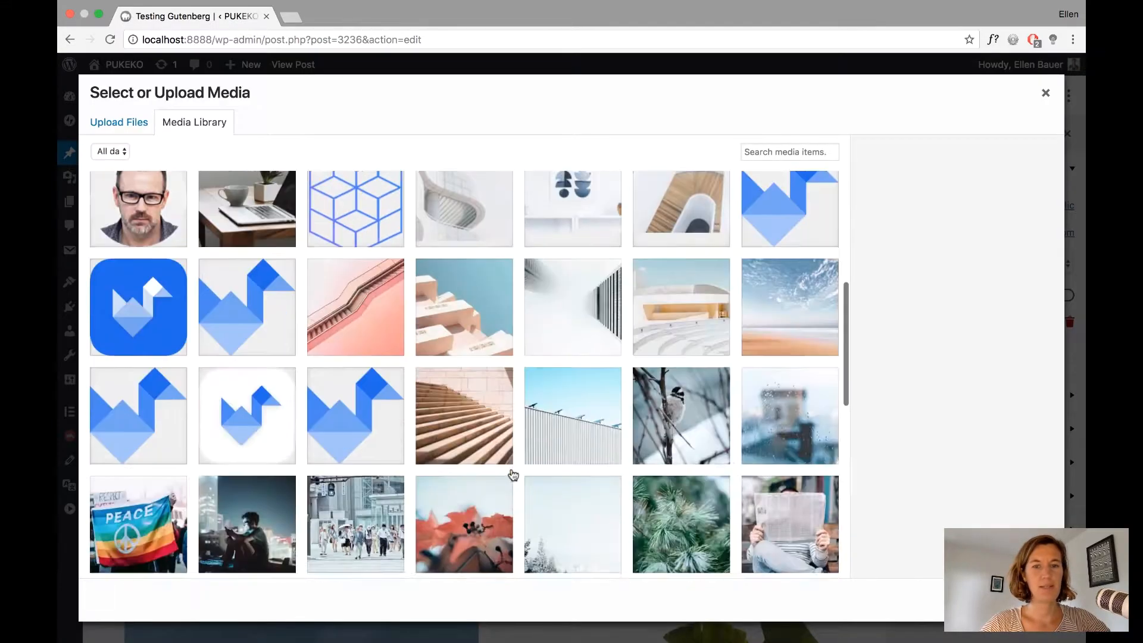
left_click(572, 401)
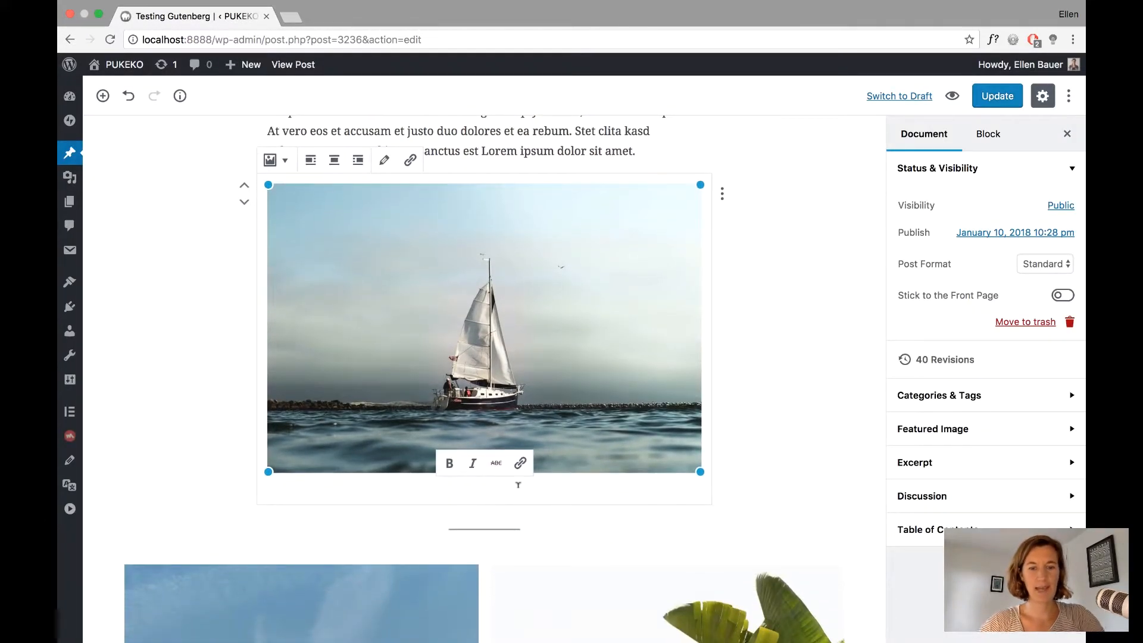
- Caption the sailboat image 'This is a caption text.'
type("This is a")
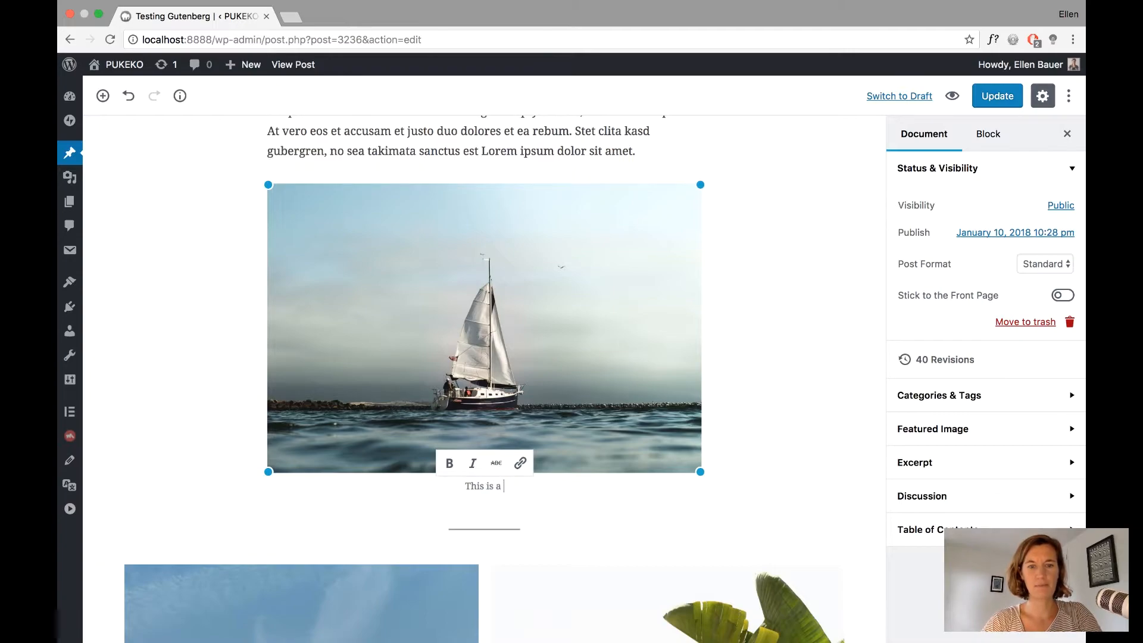
type("caption text.")
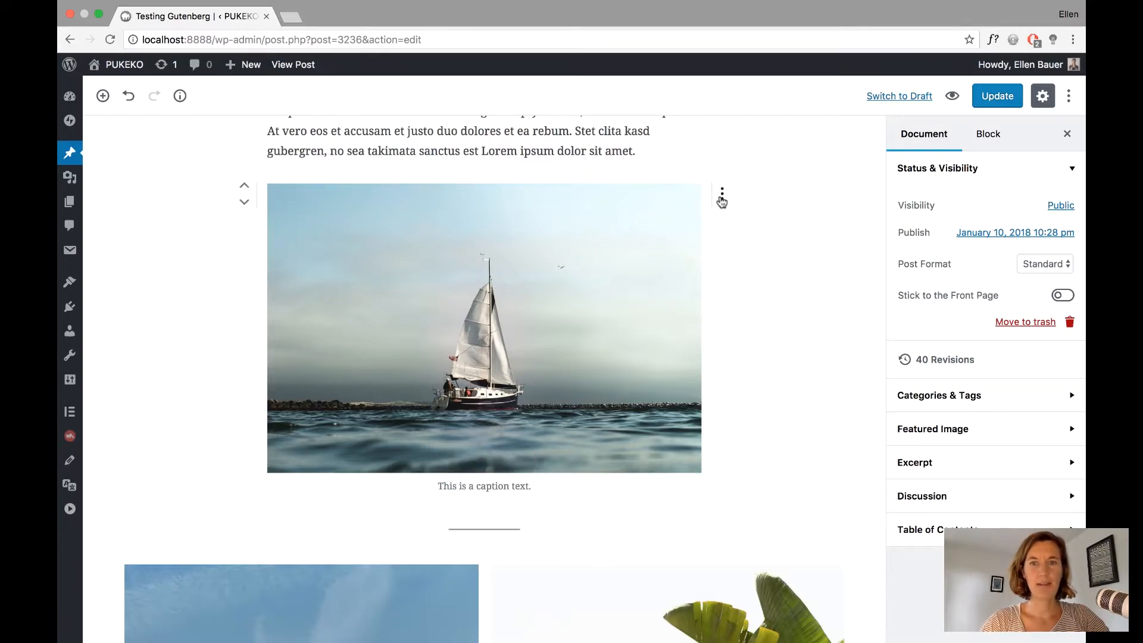
mouse_move(721, 195)
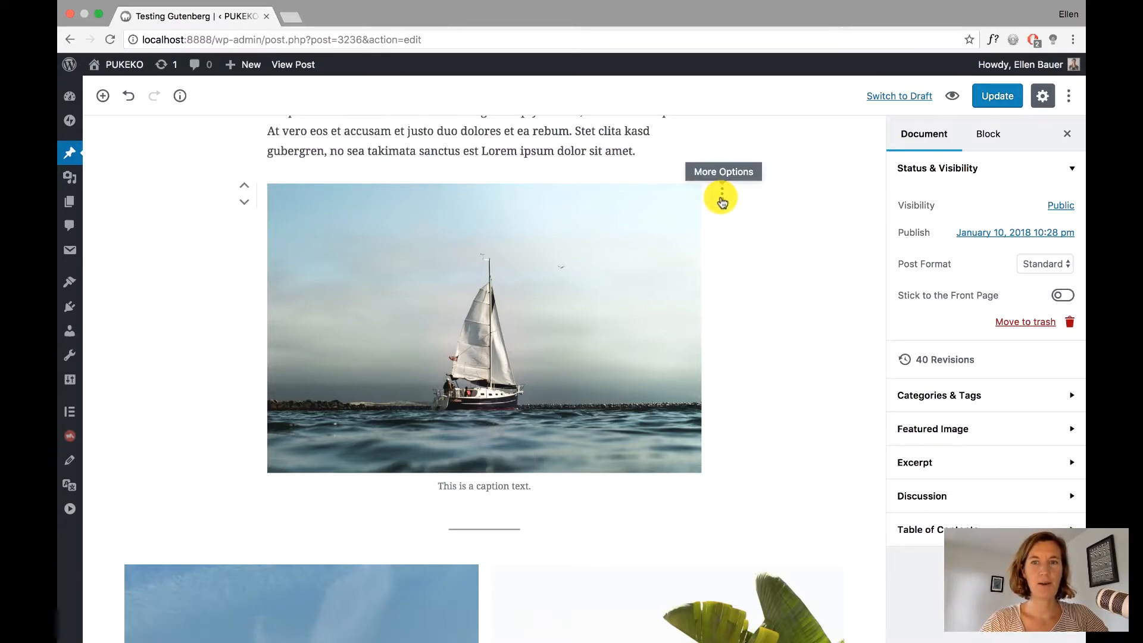
- Convert the captioned sailboat image to a reusable block via More Options
left_click(721, 198)
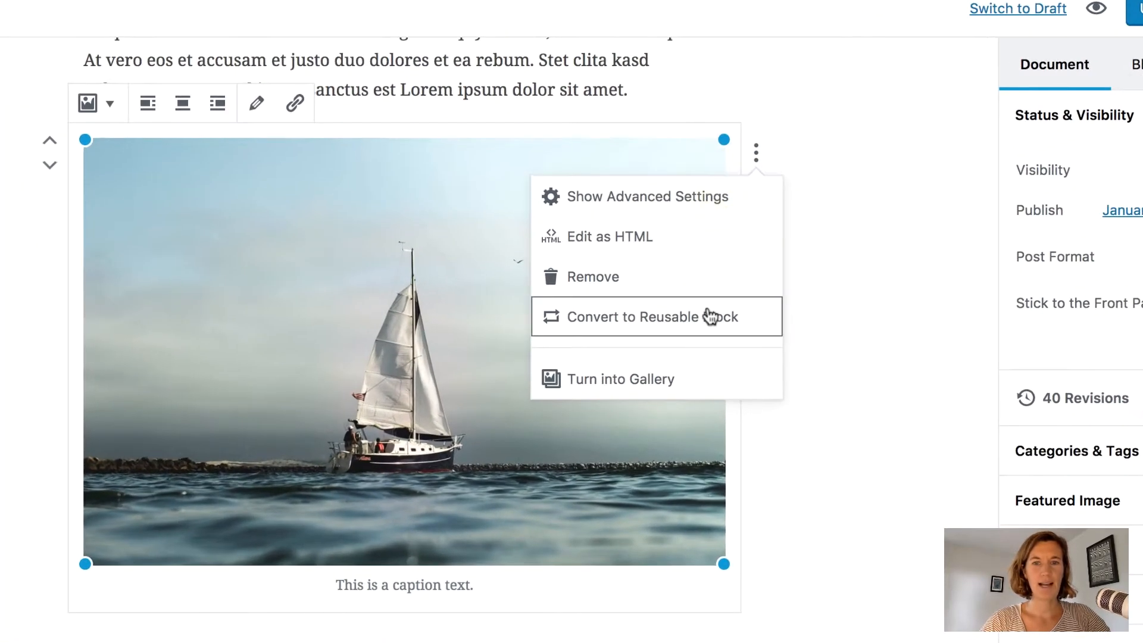
mouse_move(699, 321)
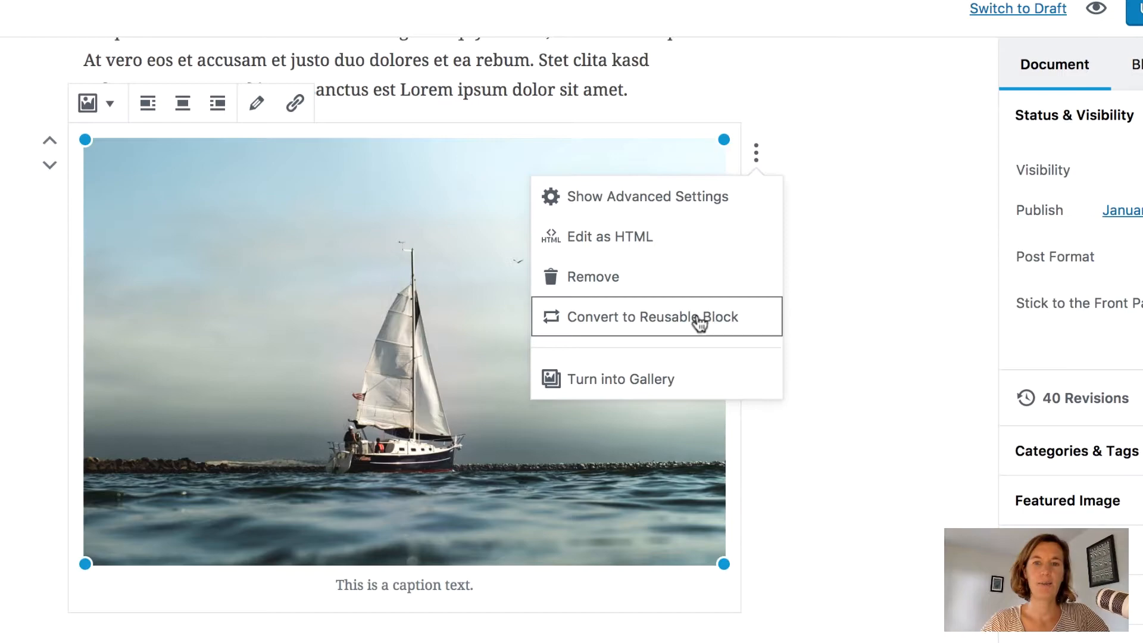
mouse_move(633, 334)
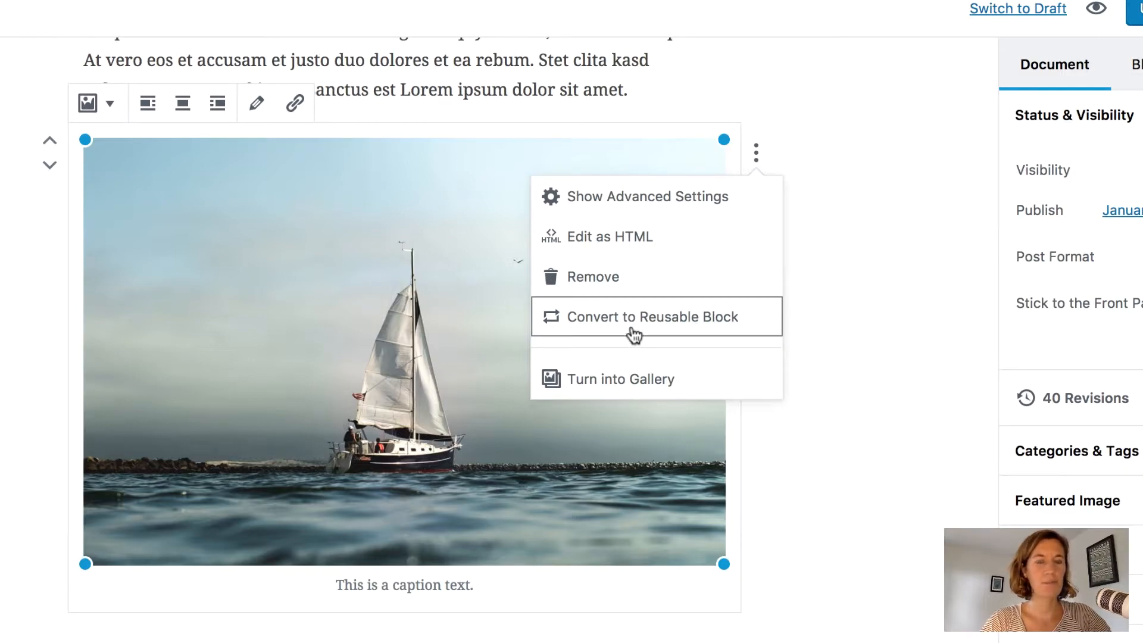
scroll("up", 3)
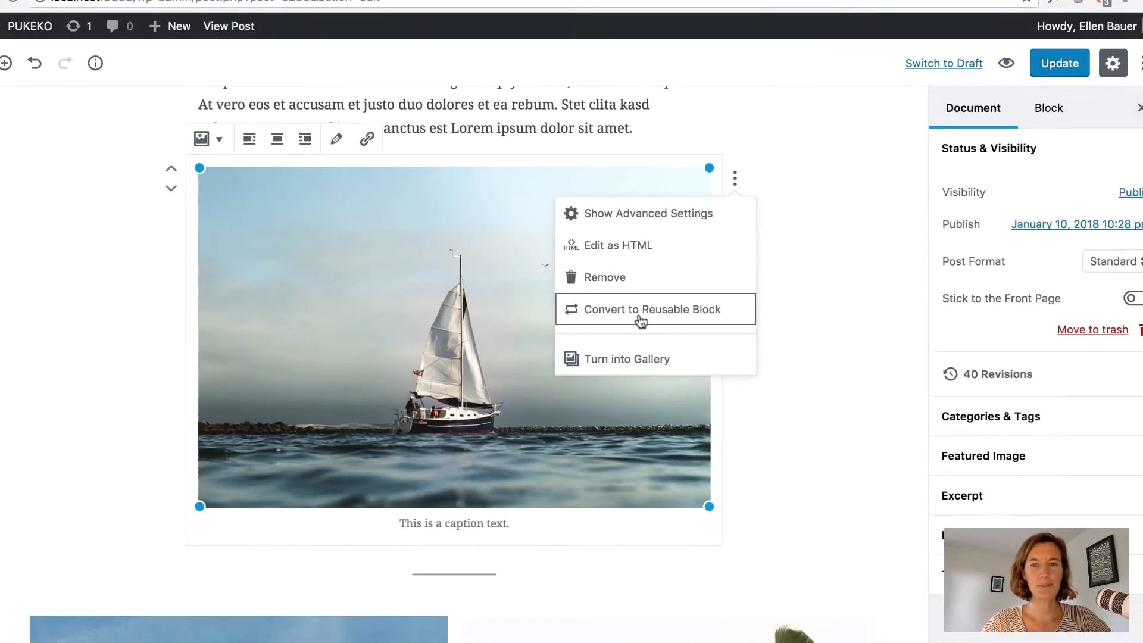
left_click(647, 310)
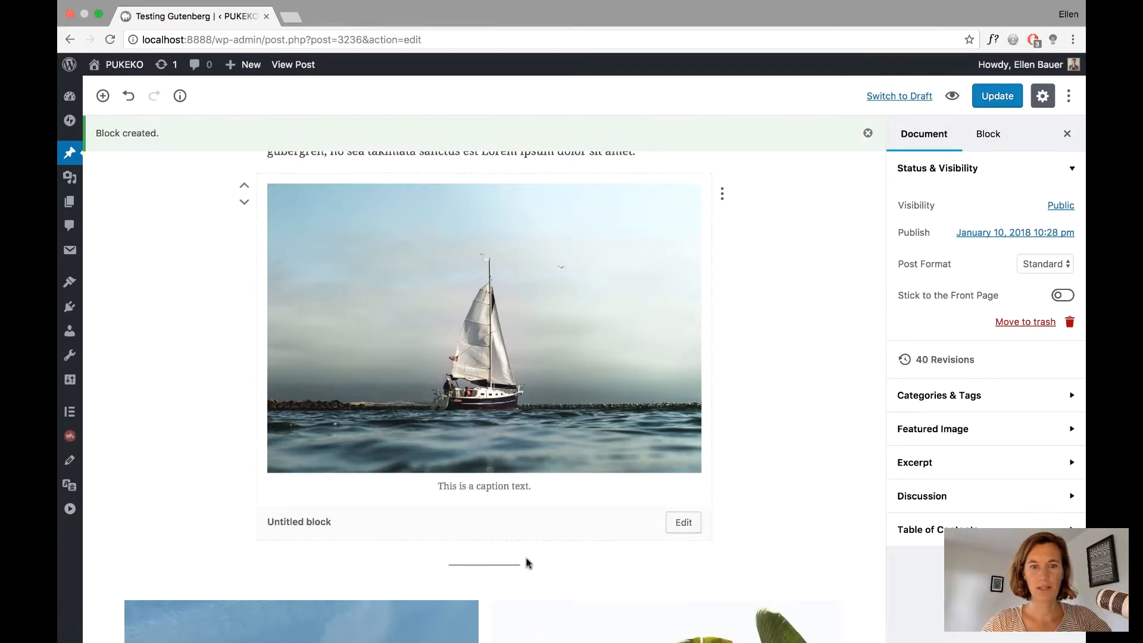
mouse_move(408, 529)
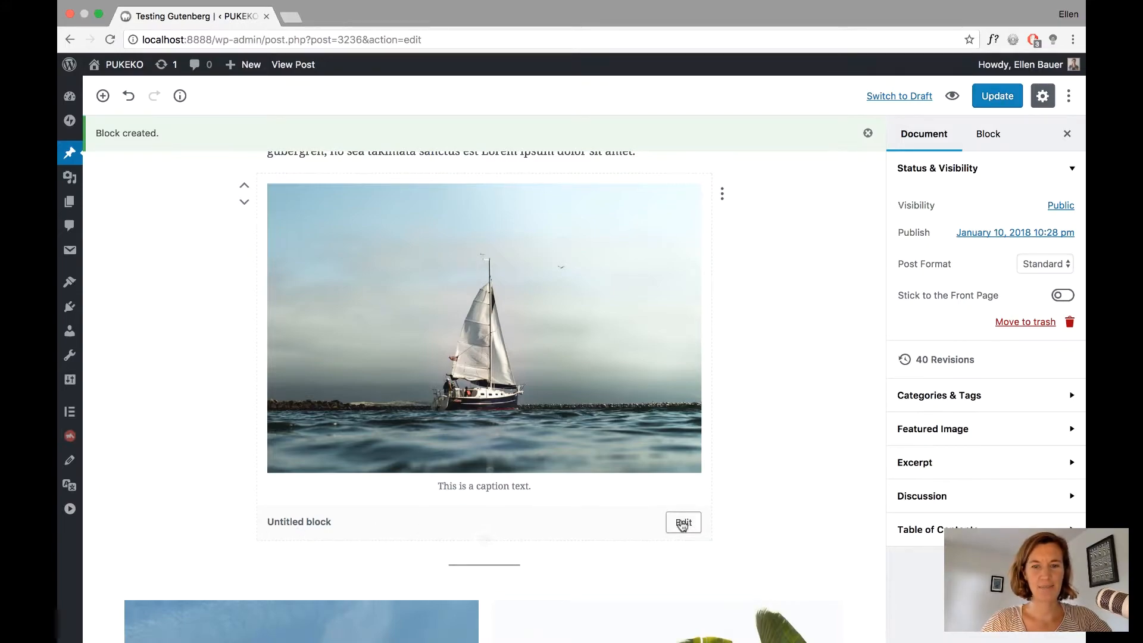
- Rename the untitled reusable block to 'My Image Block' and save it
left_click(682, 522)
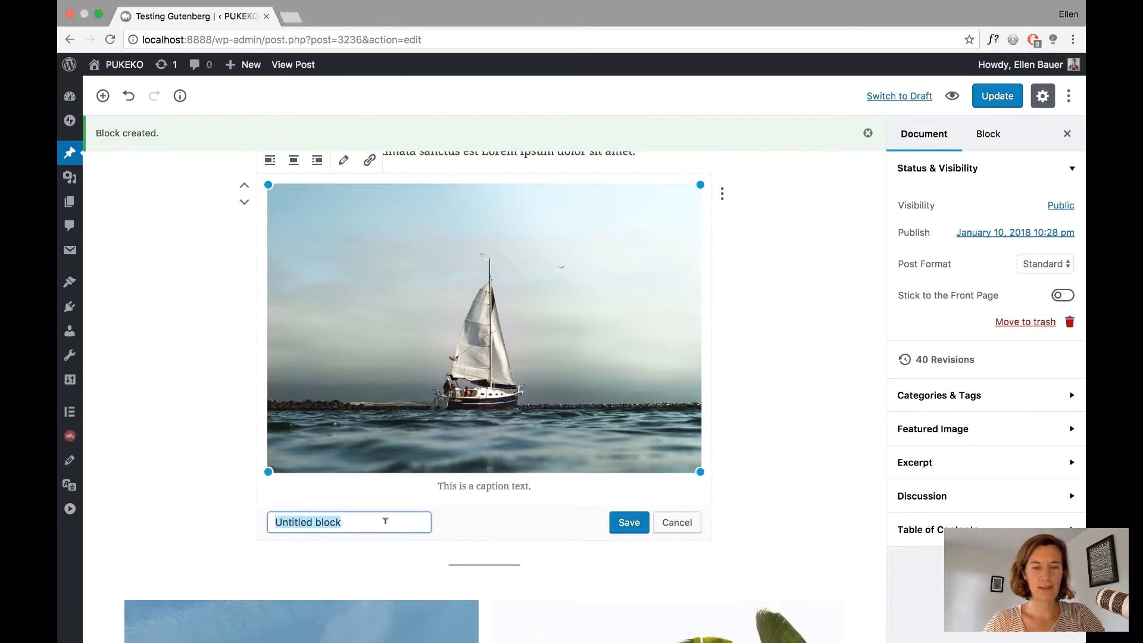
type("Ima")
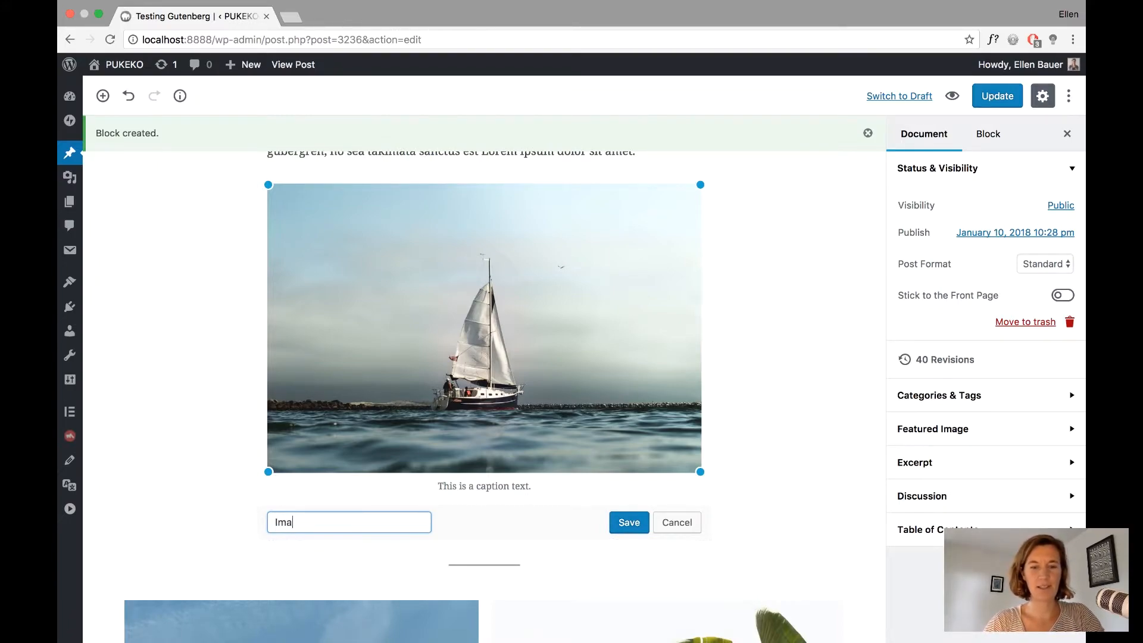
type("M")
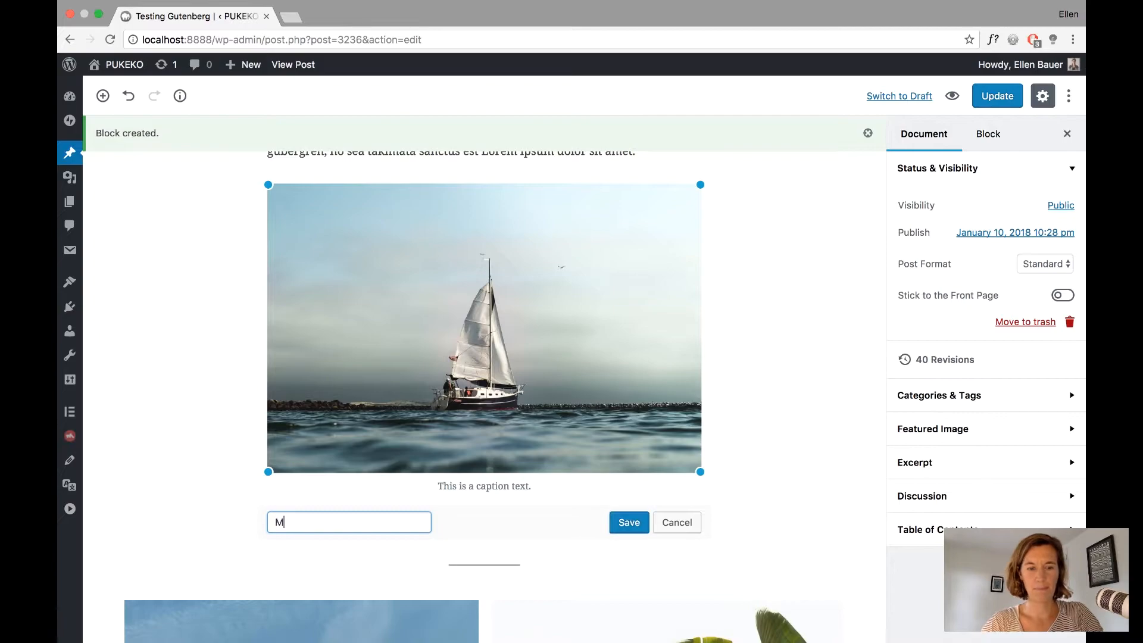
type("y Image Block")
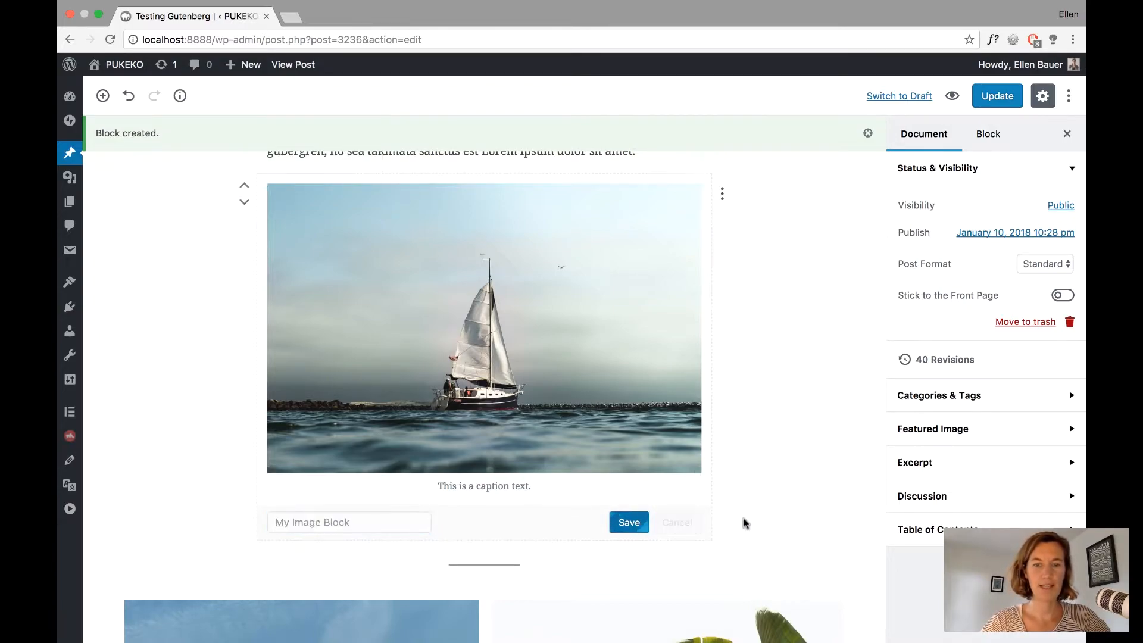
left_click(627, 521)
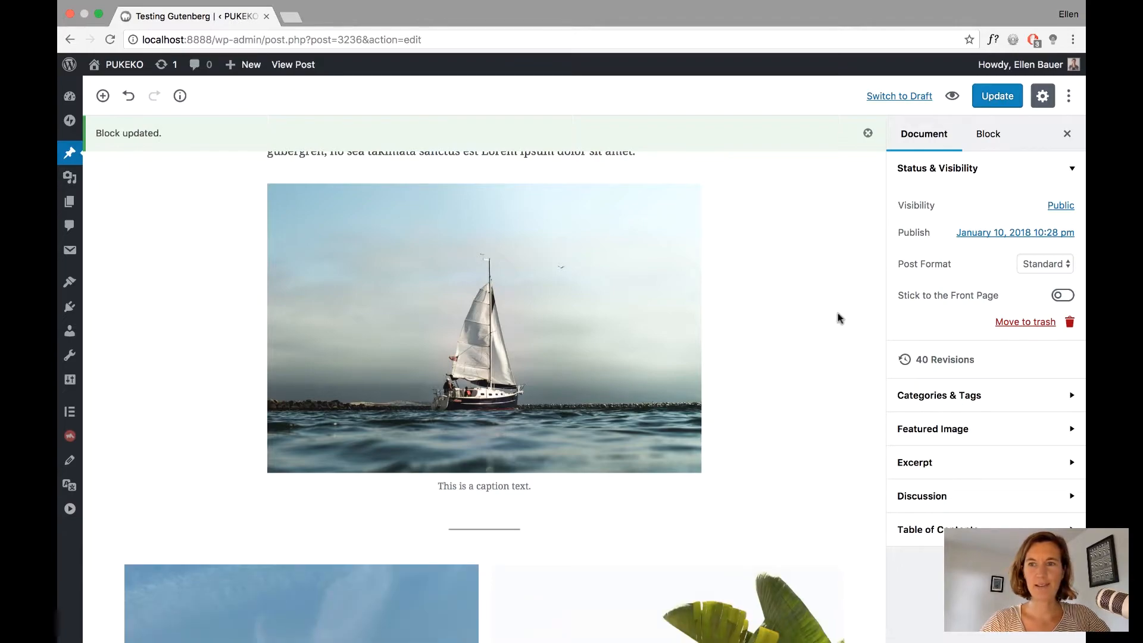
scroll("down", 3)
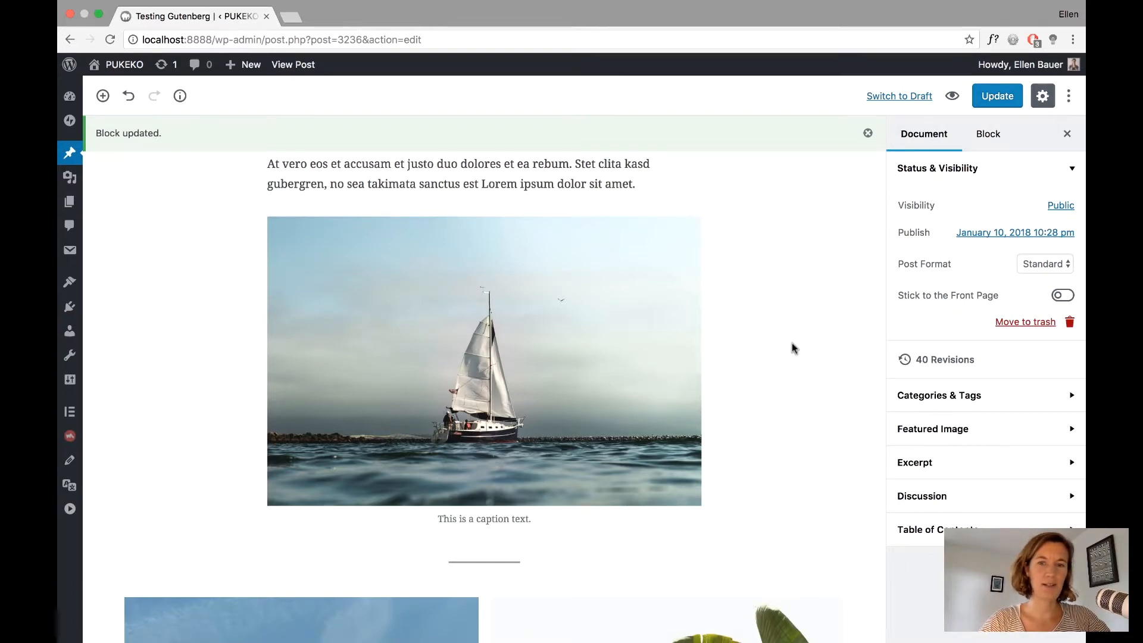
mouse_move(781, 367)
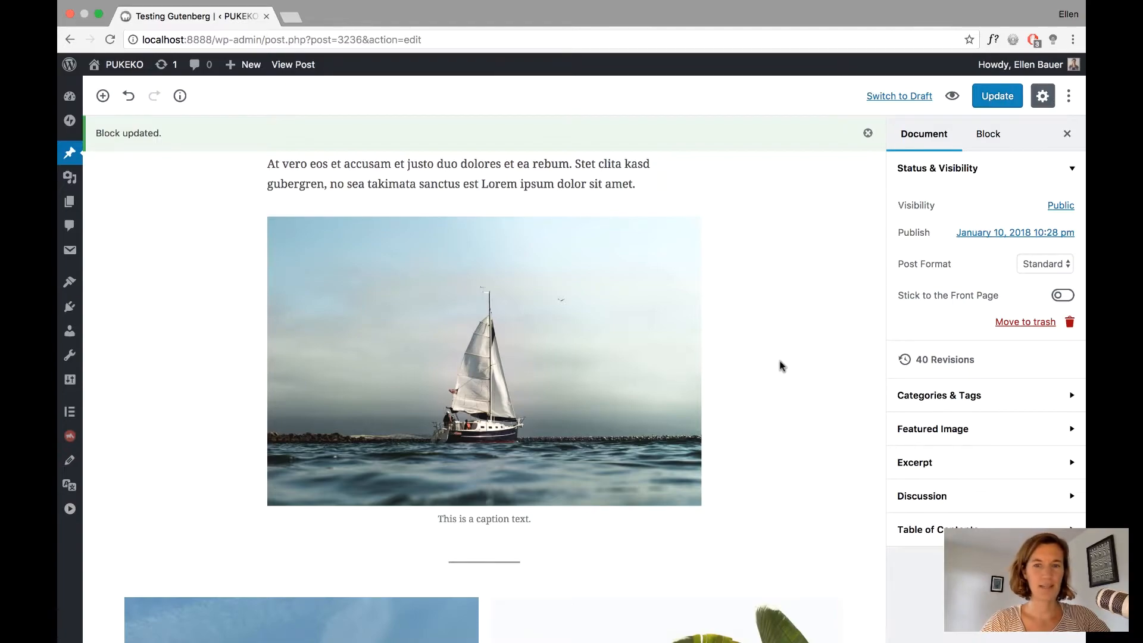
- Insert the saved 'My Image Block' from the Saved tab below the quote
scroll("down", 3)
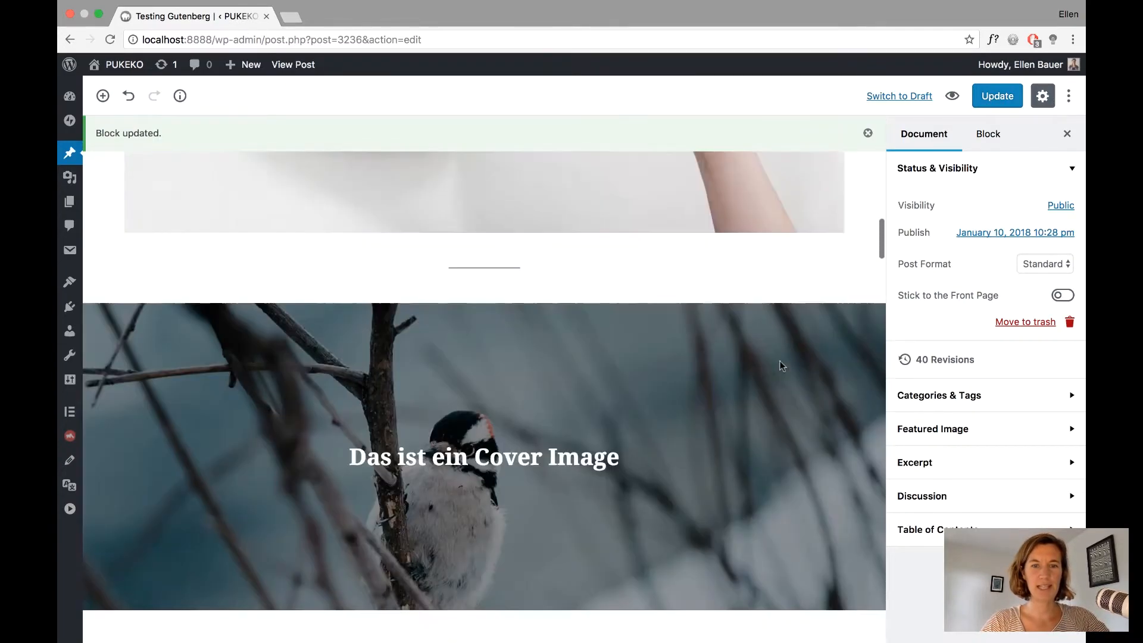
scroll("down", 3)
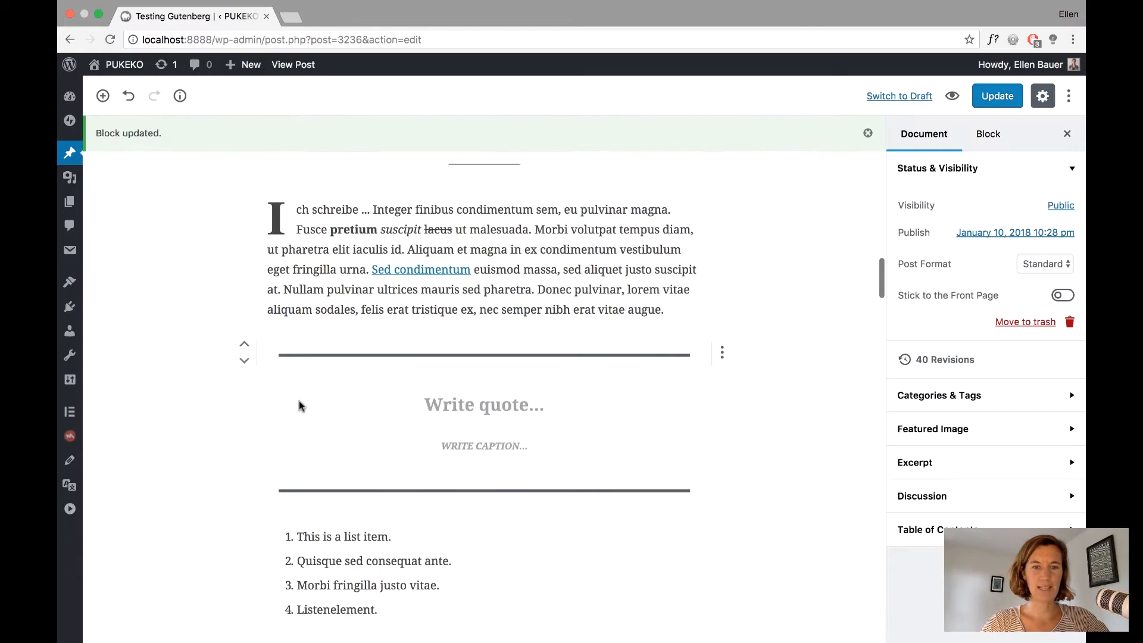
scroll("down", 3)
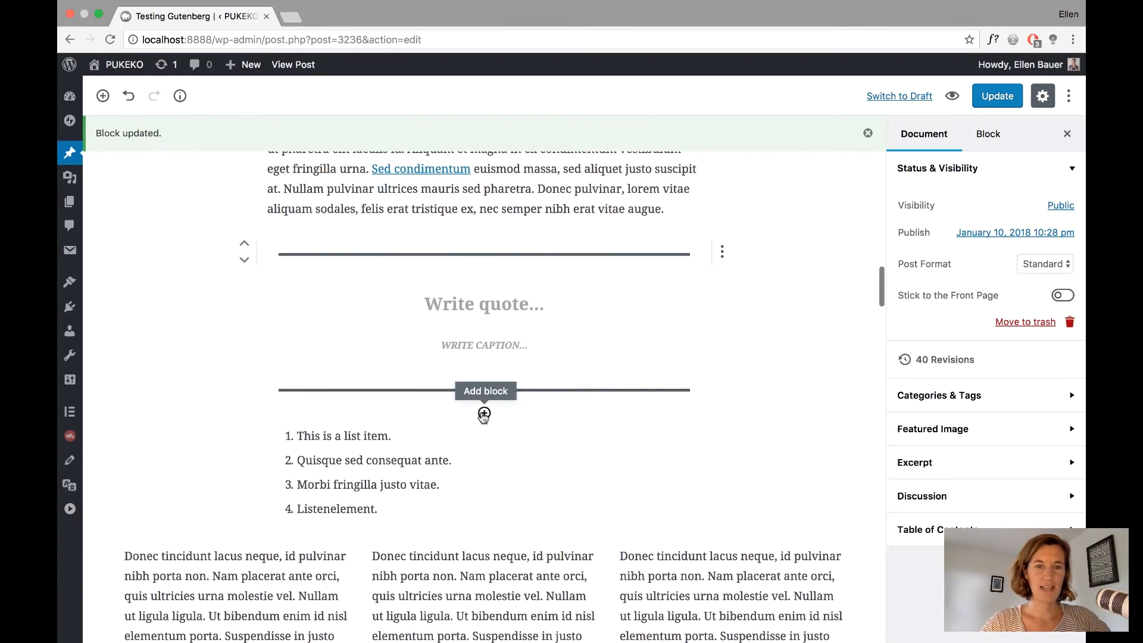
left_click(484, 415)
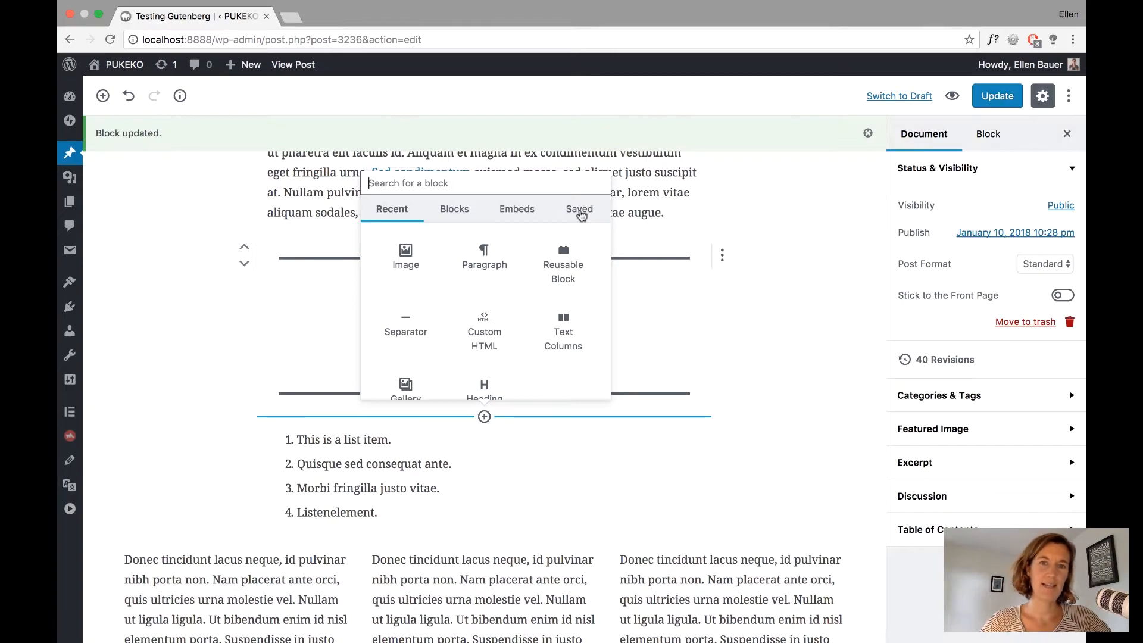
left_click(578, 210)
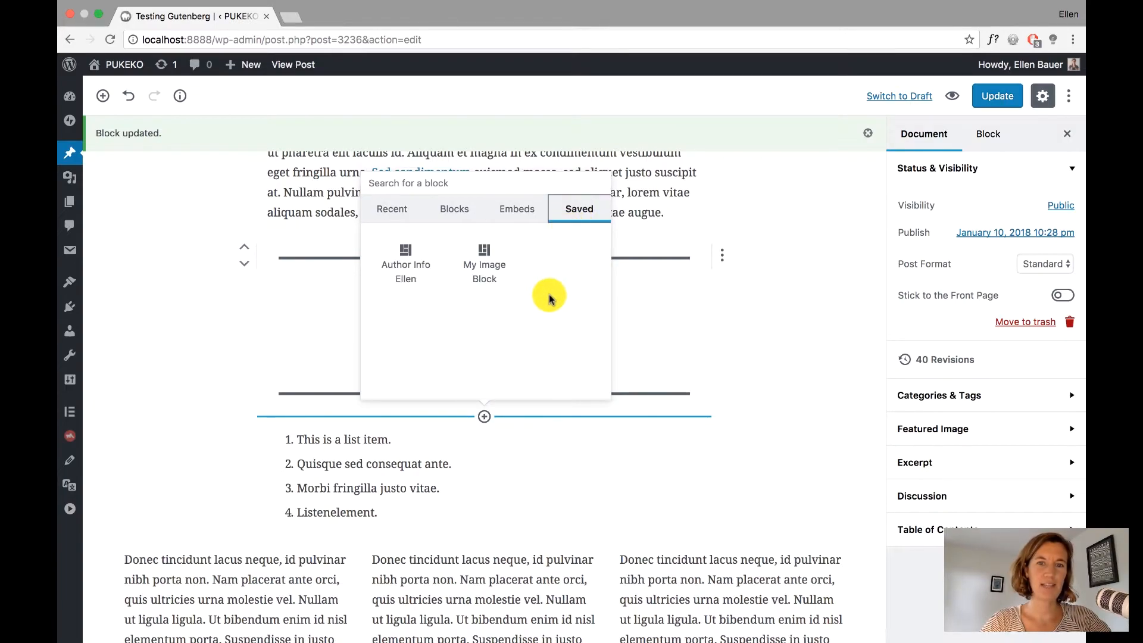
mouse_move(484, 264)
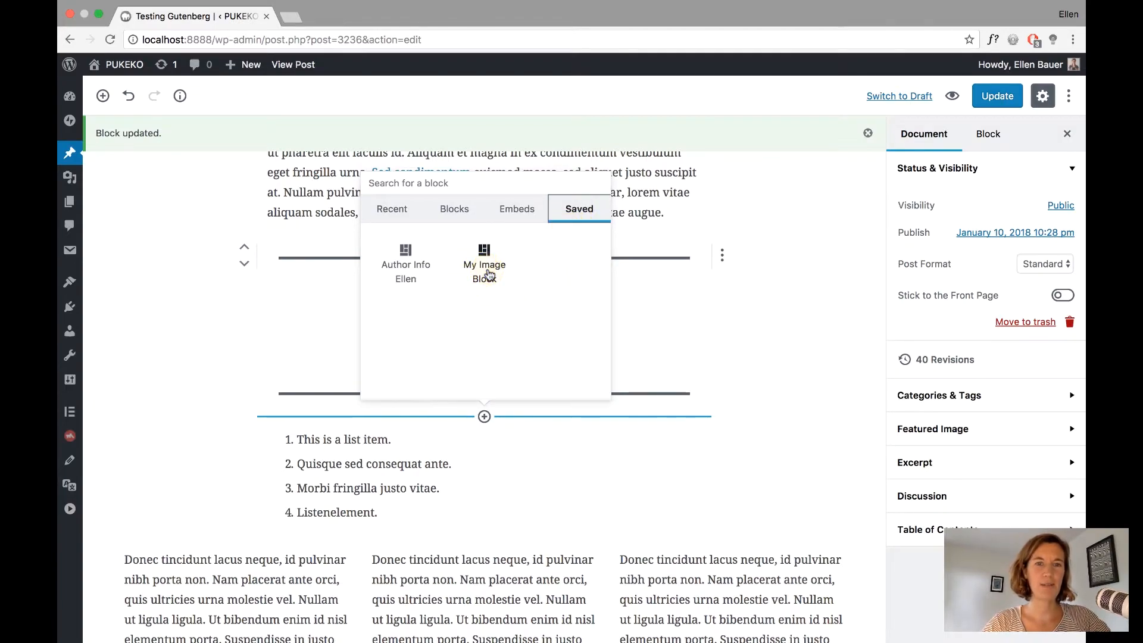
left_click(484, 259)
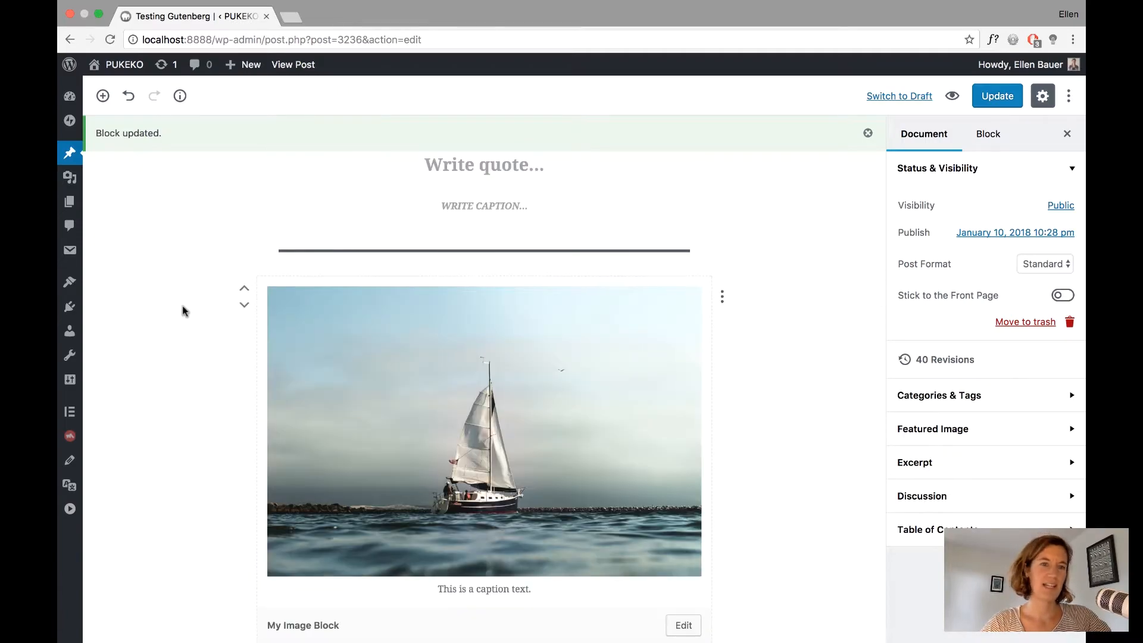
- Update the post so the reinserted image block is saved
left_click(997, 95)
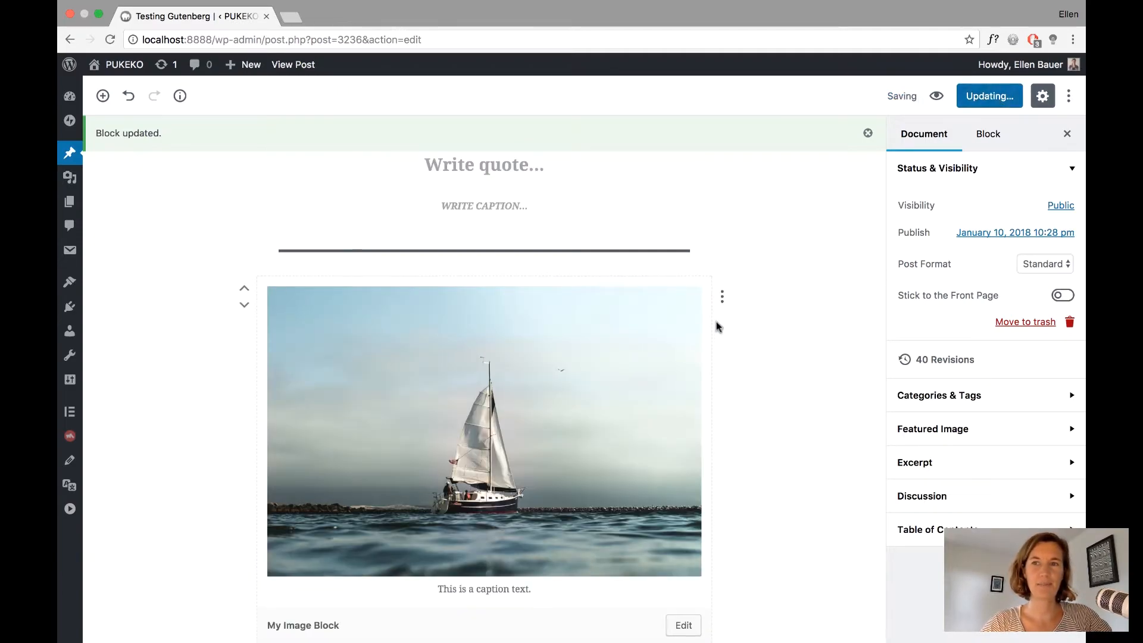
left_click(988, 96)
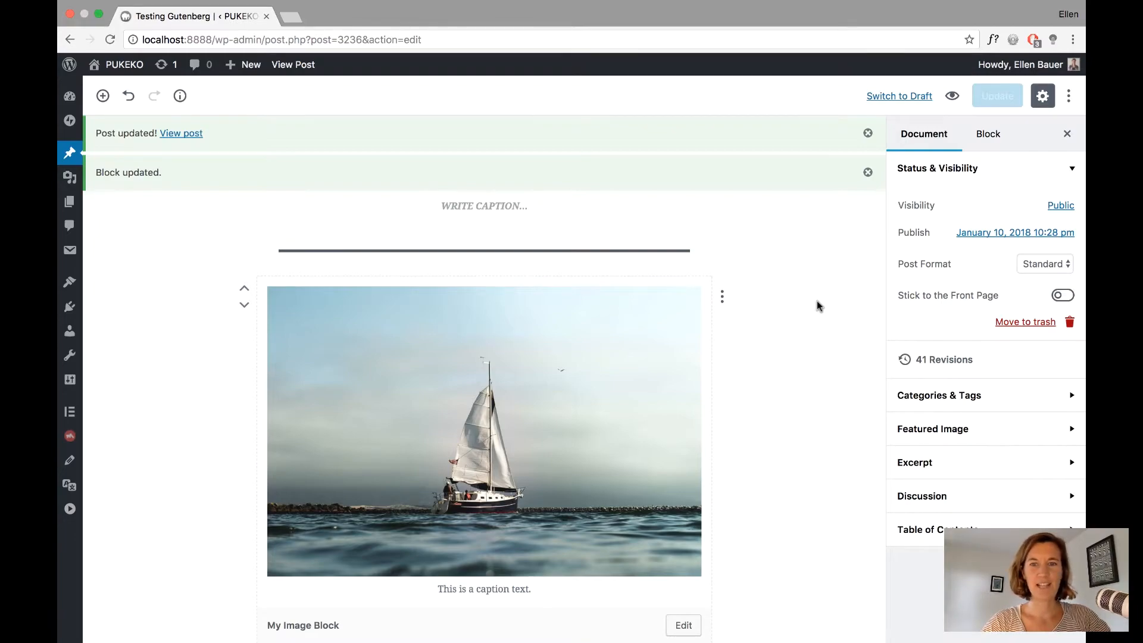
- Scroll to the post's end where the two broken block placeholders sit
scroll("down", 3)
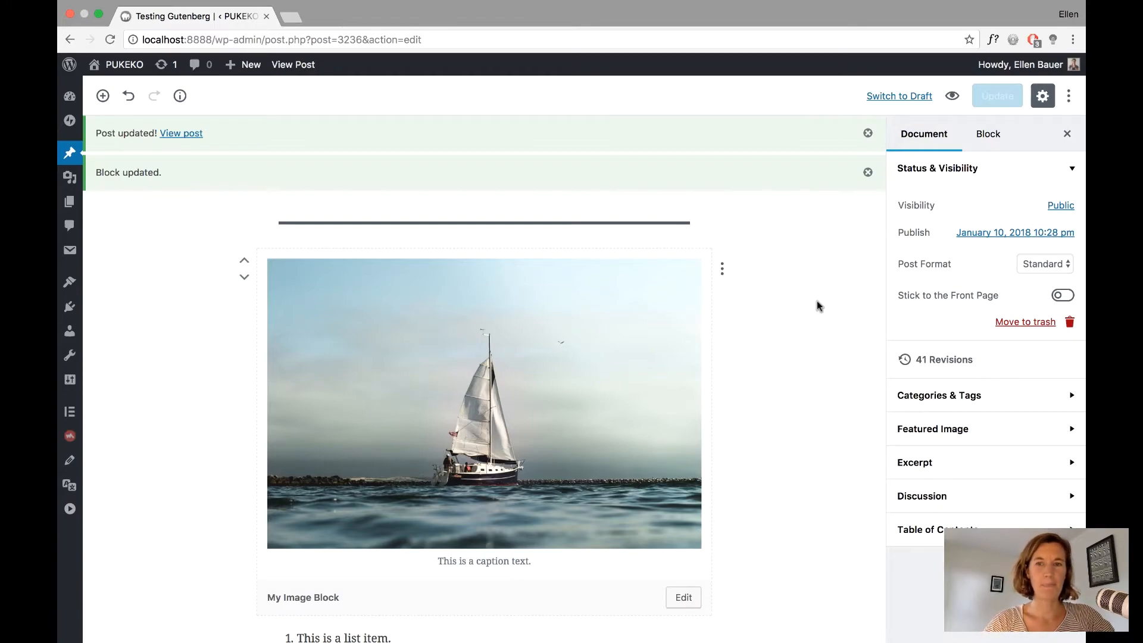
mouse_move(807, 315)
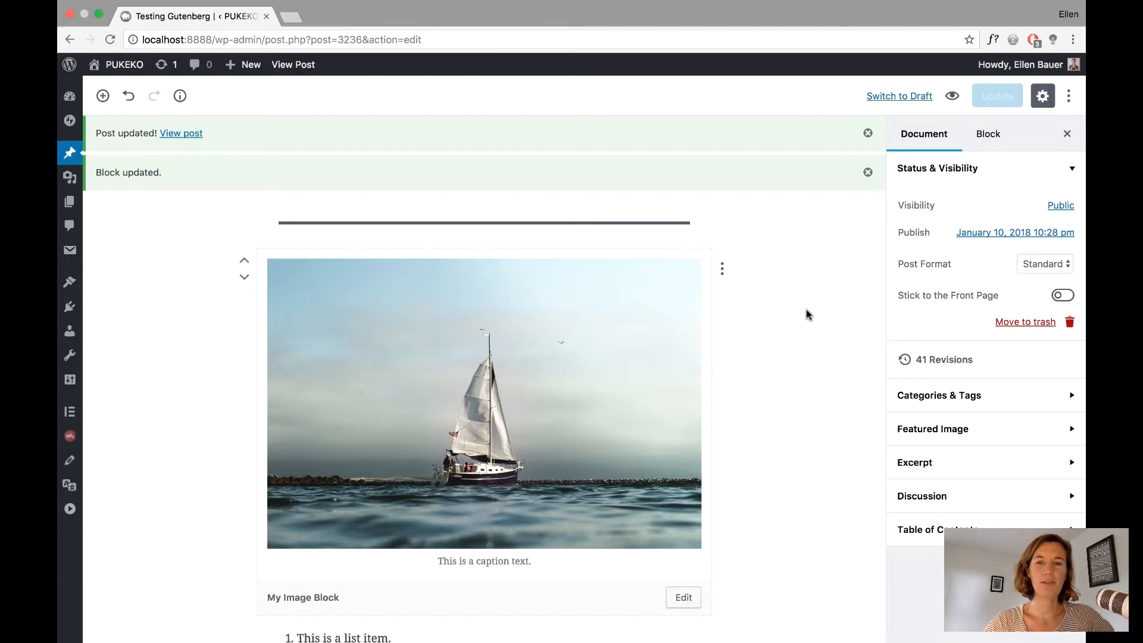
scroll("down", 3)
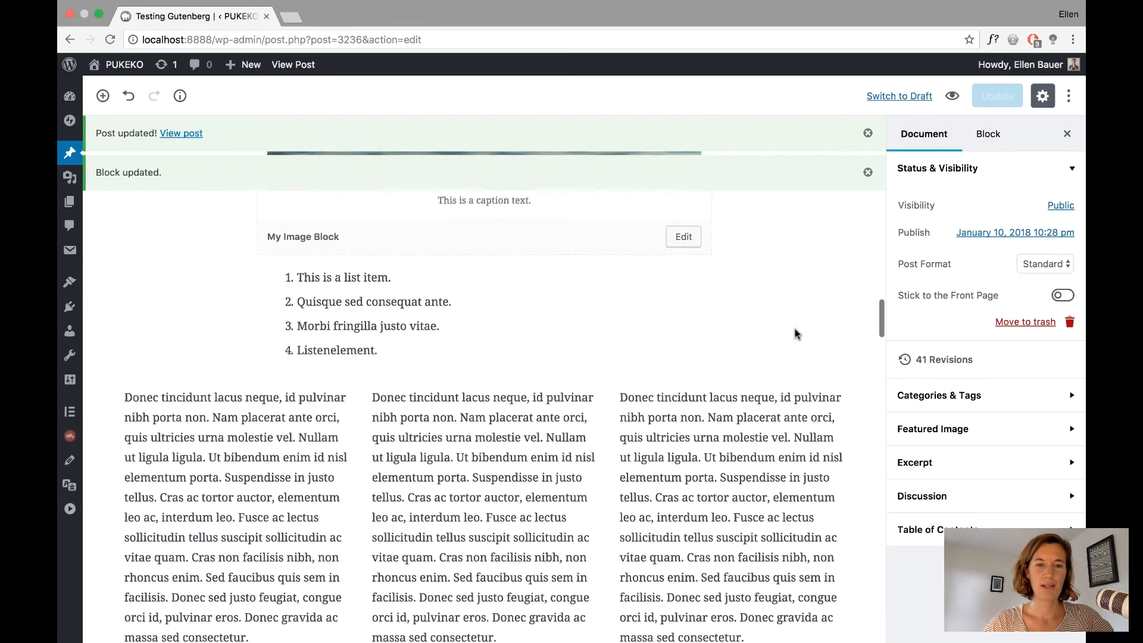
scroll("down", 3)
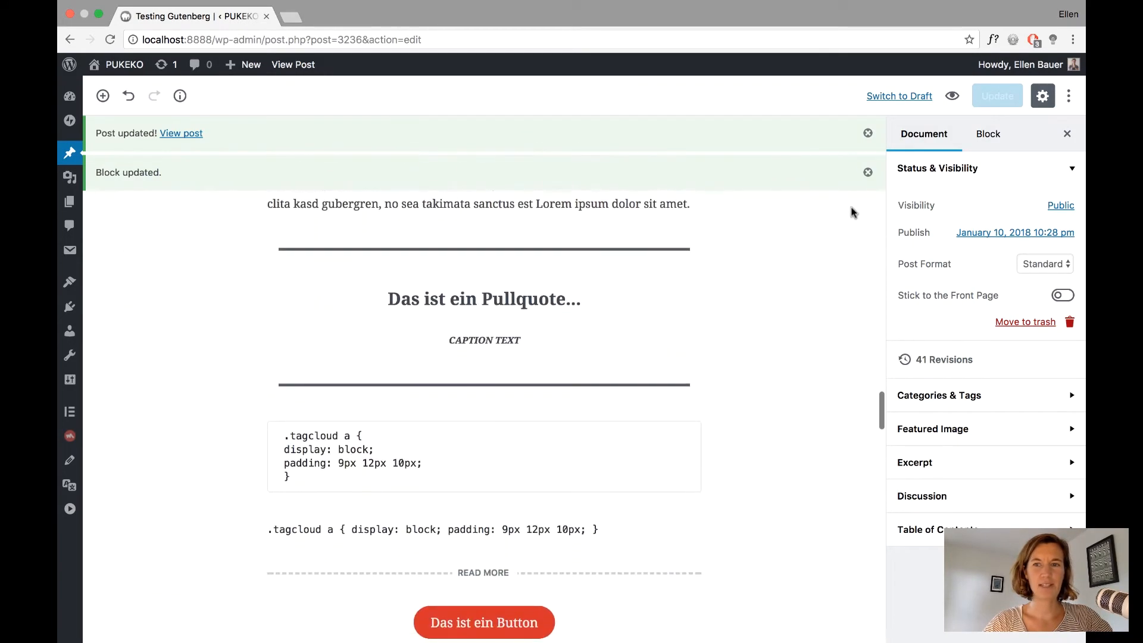
scroll("down", 3)
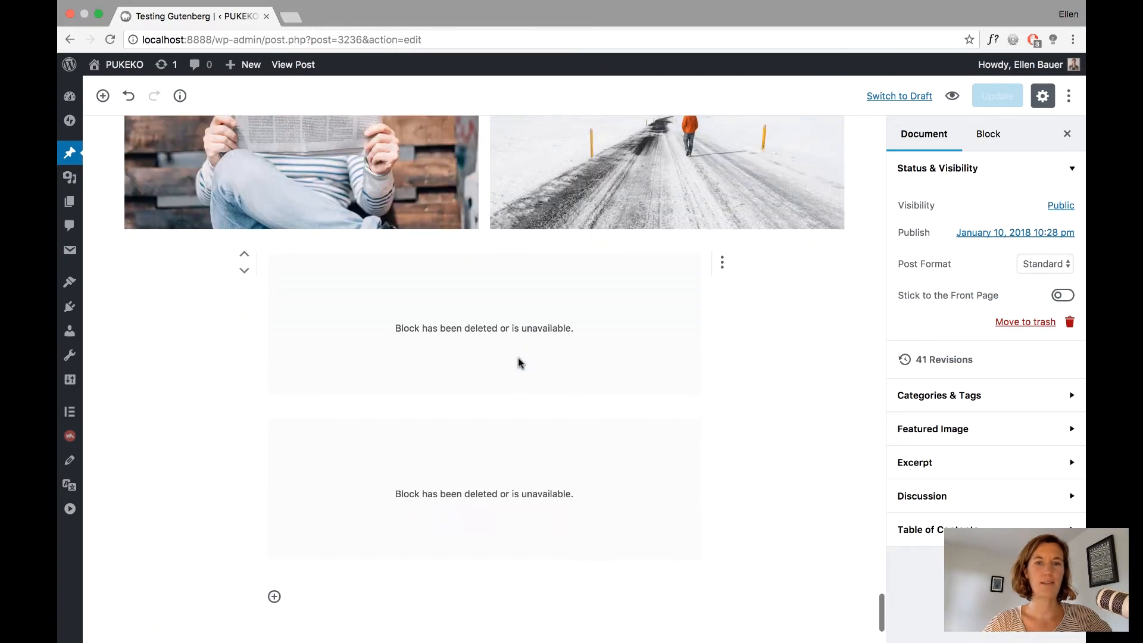
scroll("down", 3)
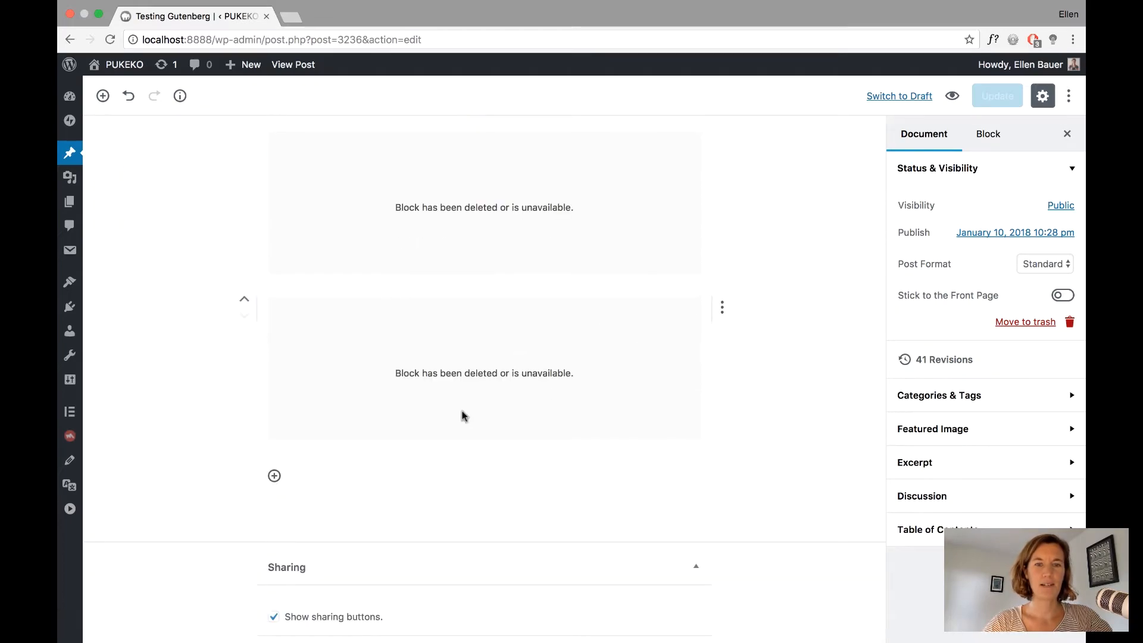
mouse_move(710, 310)
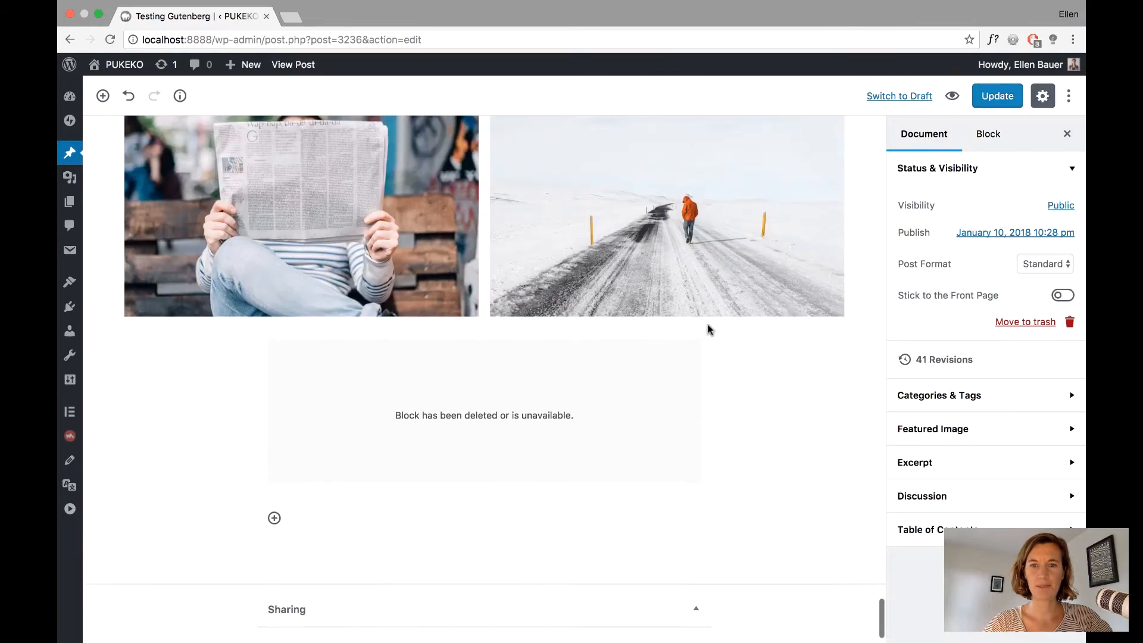
scroll("down", 3)
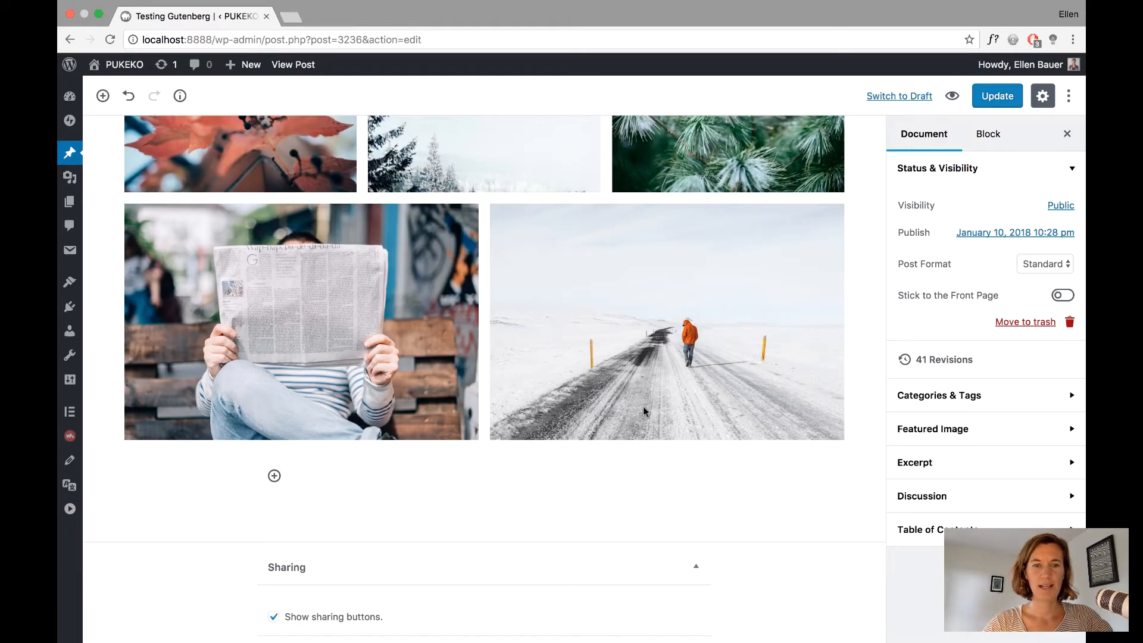
mouse_move(485, 453)
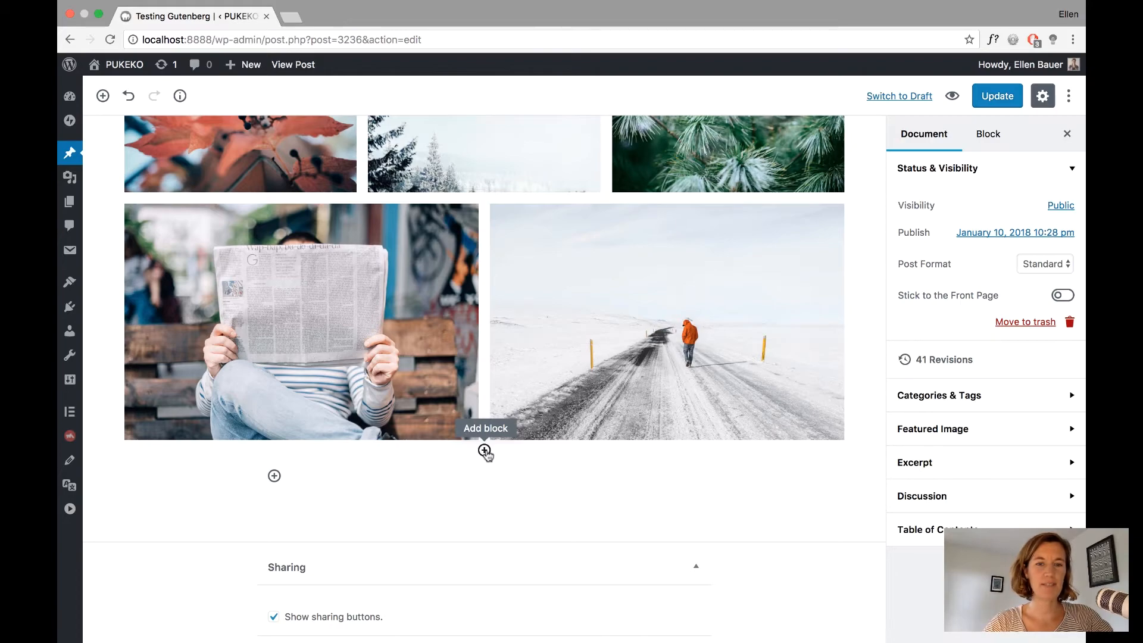
- Insert the saved 'Author Info Ellen' block after the gallery and update the post
left_click(485, 450)
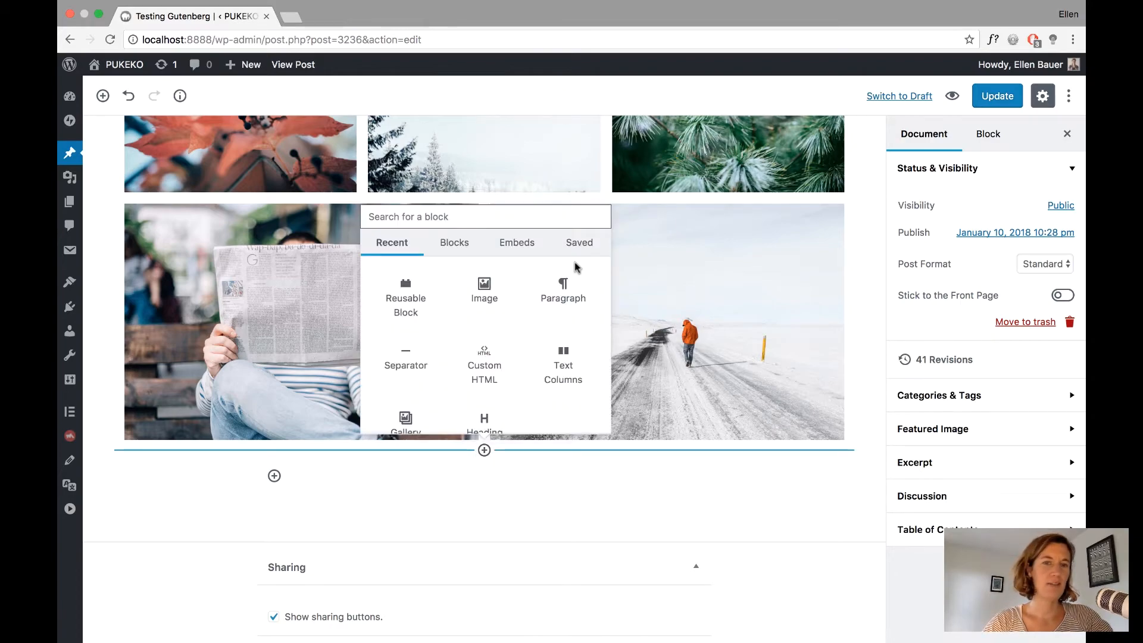
left_click(579, 241)
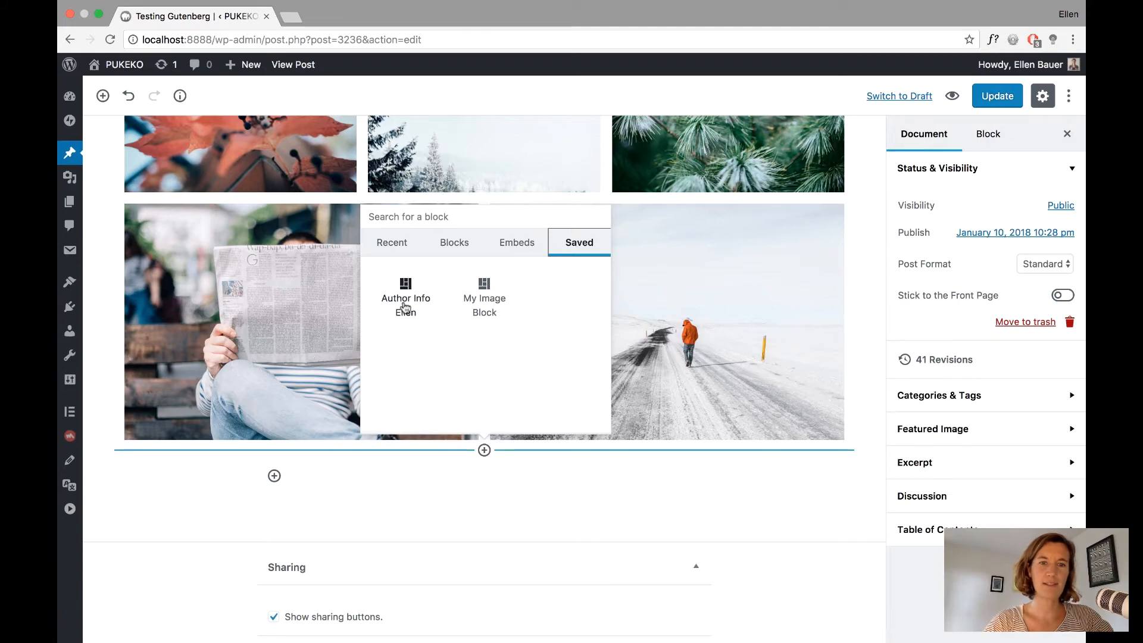
mouse_move(405, 313)
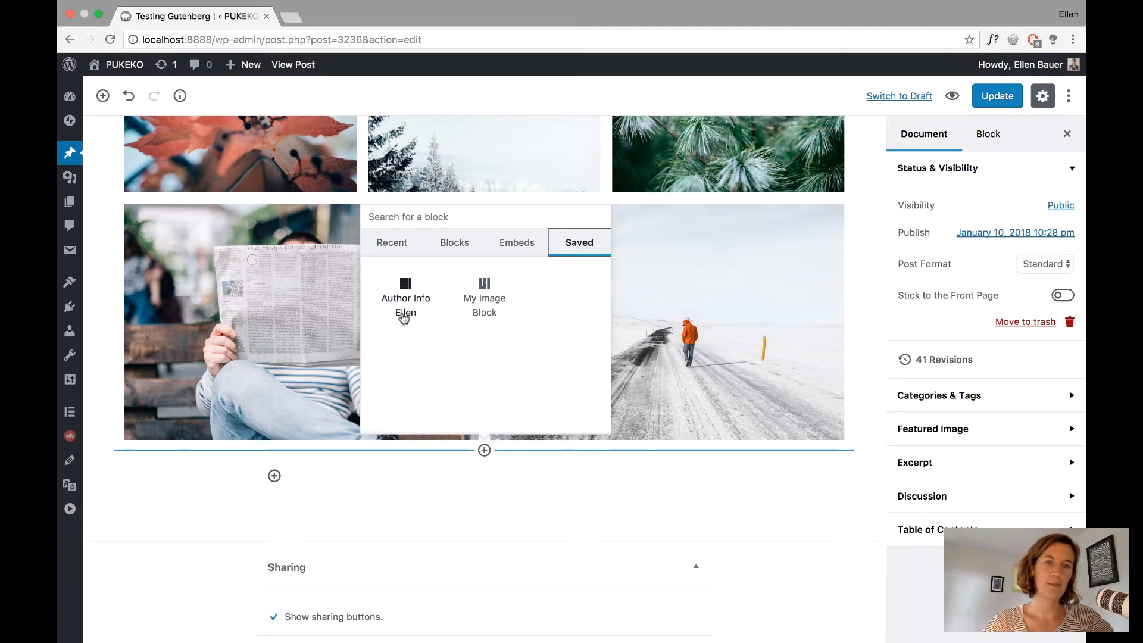
left_click(405, 290)
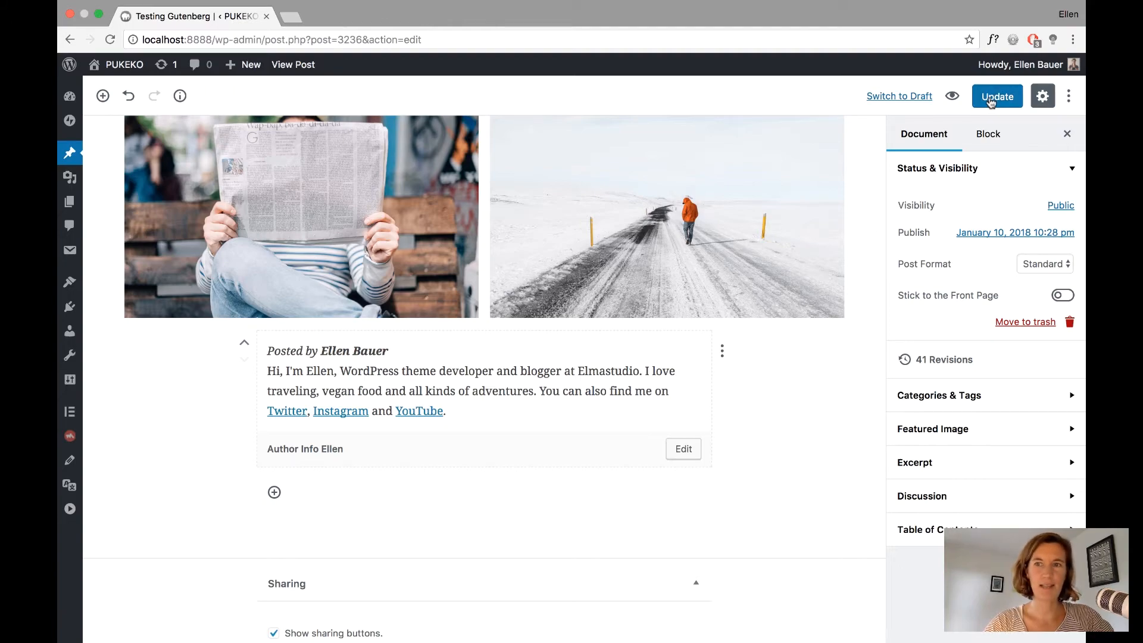
left_click(996, 95)
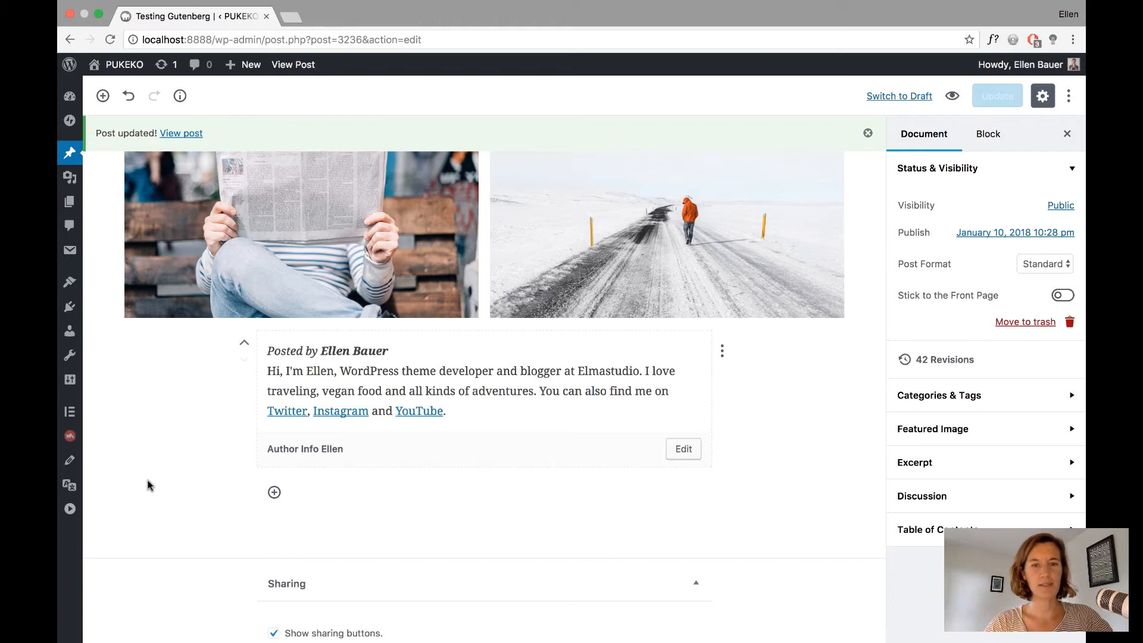
mouse_move(210, 450)
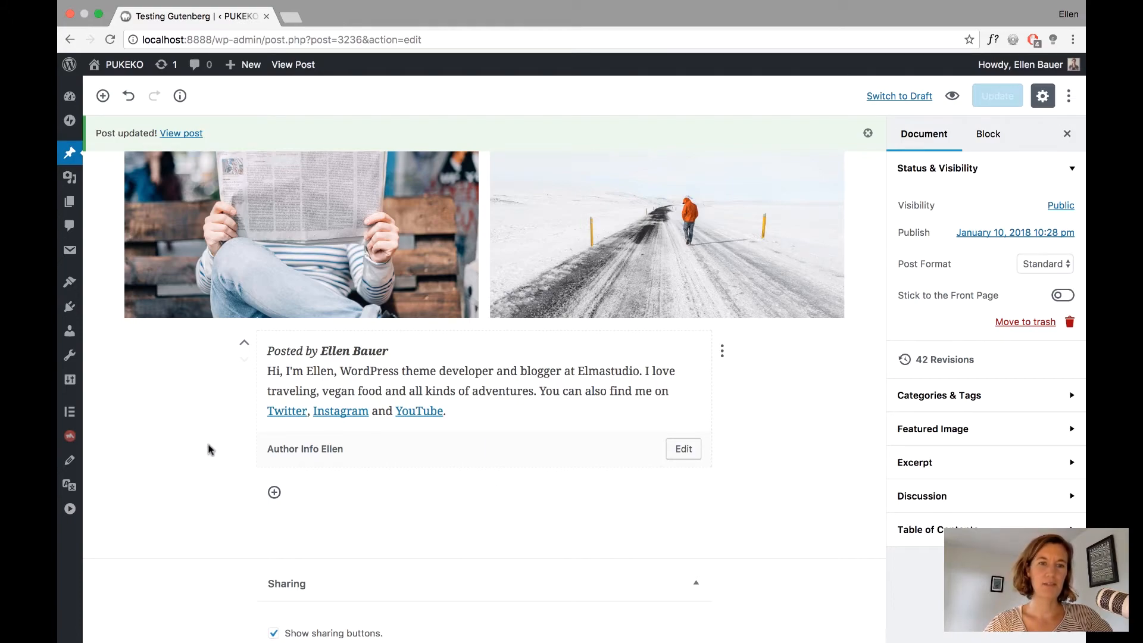
mouse_move(214, 450)
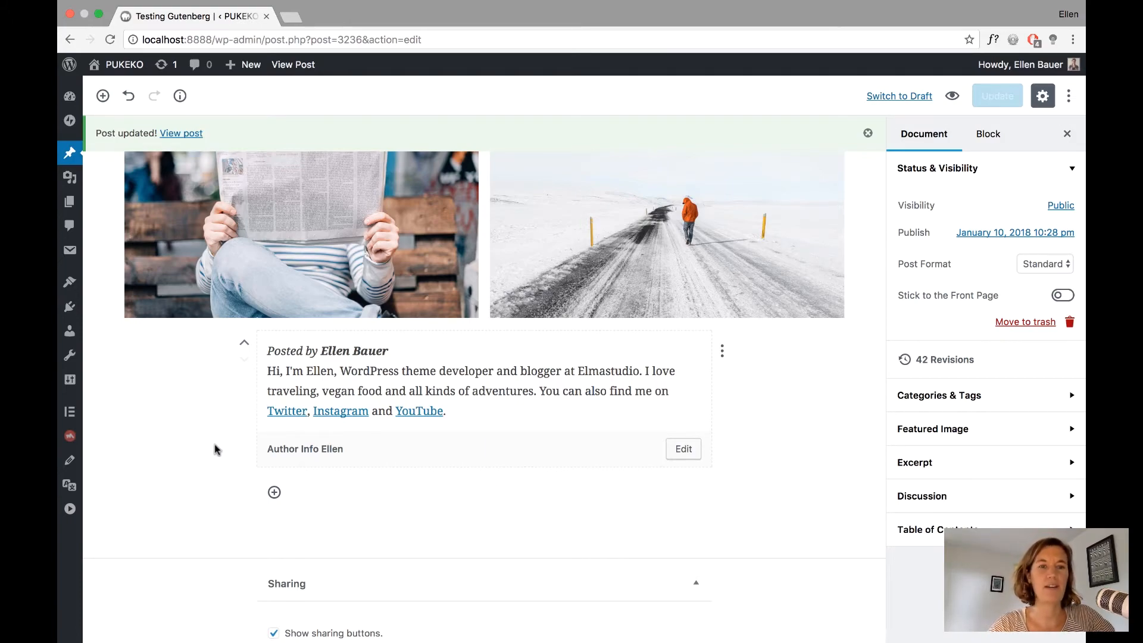